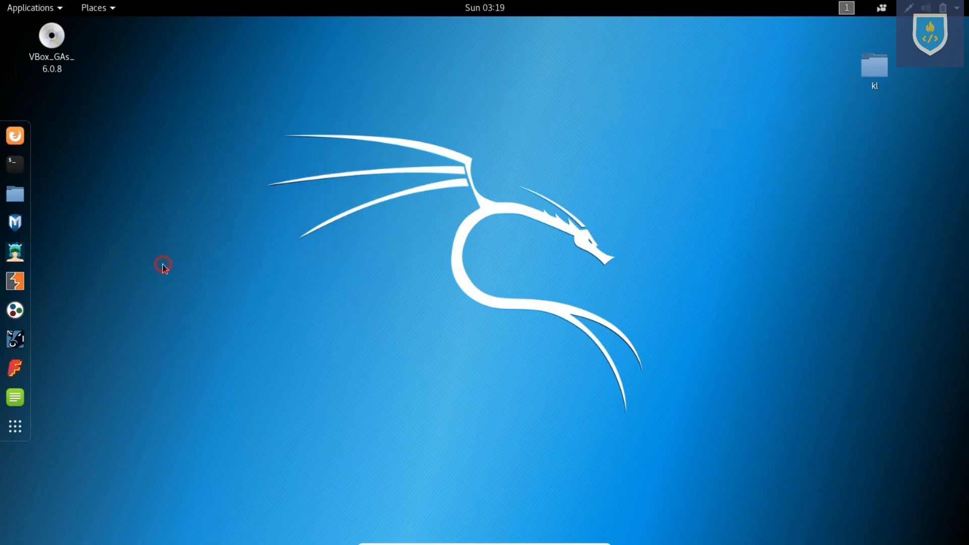
Type the greeting 'hello guys in this video i am going to' at the root prompt.
type("hello guys in this video i am going to")
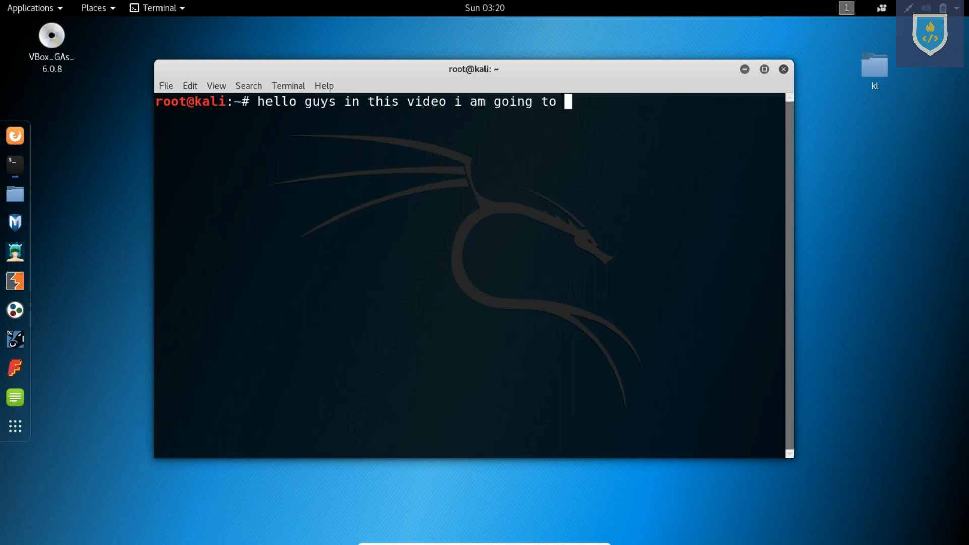
right_click(207, 91)
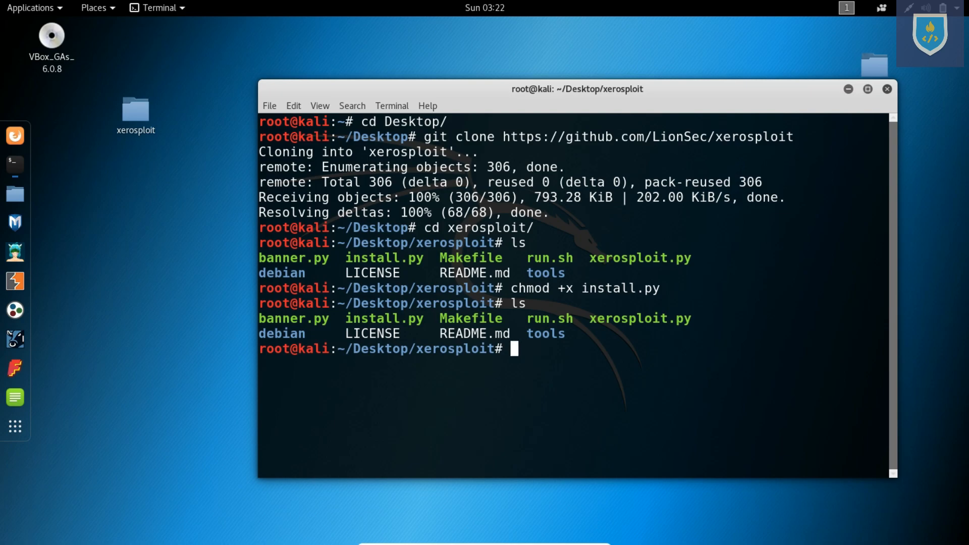
Launch the Xerosploit installer with ./install.py.
type("./install.py")
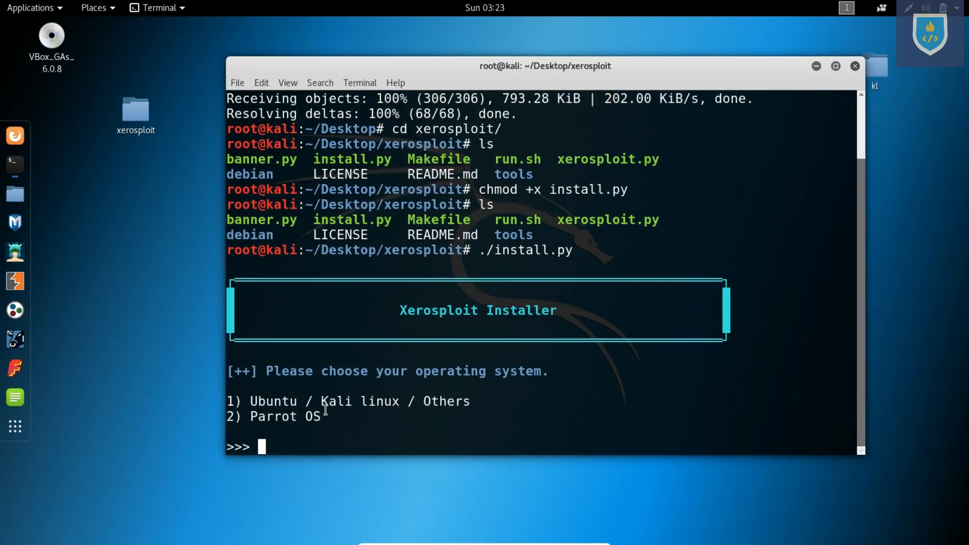